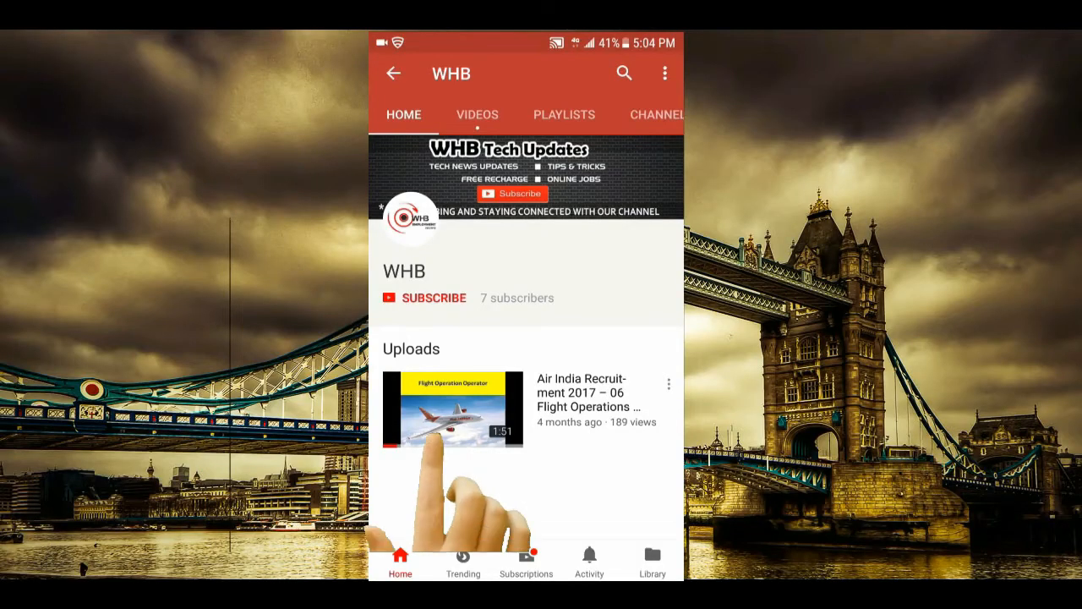
- Subscribe to the WHB channel on YouTube
{"action": "left_click", "coordinate": [433, 298]}
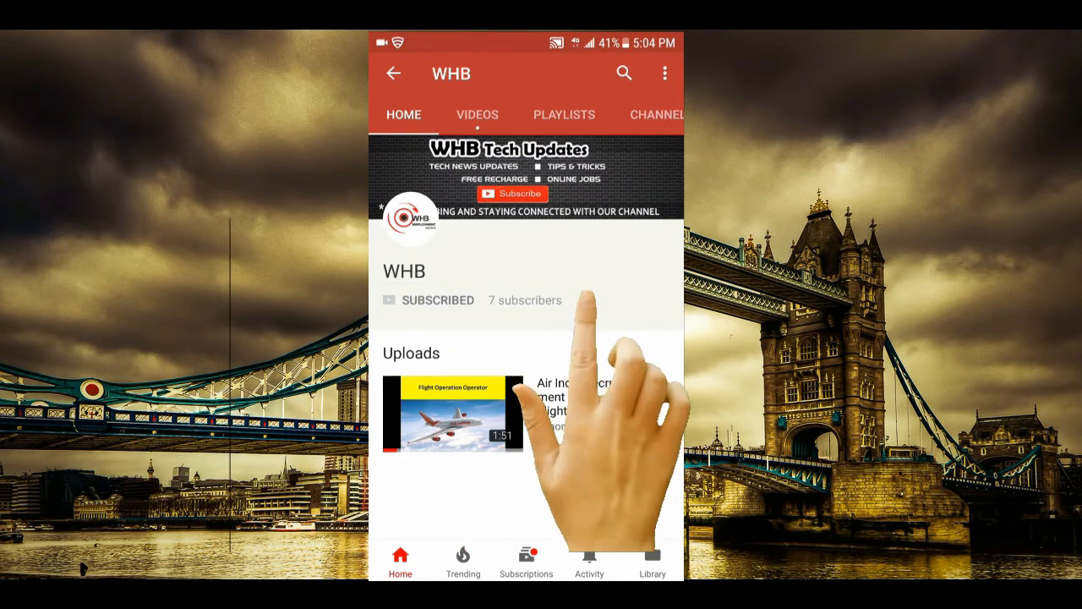
{"action": "left_click", "coordinate": [586, 300]}
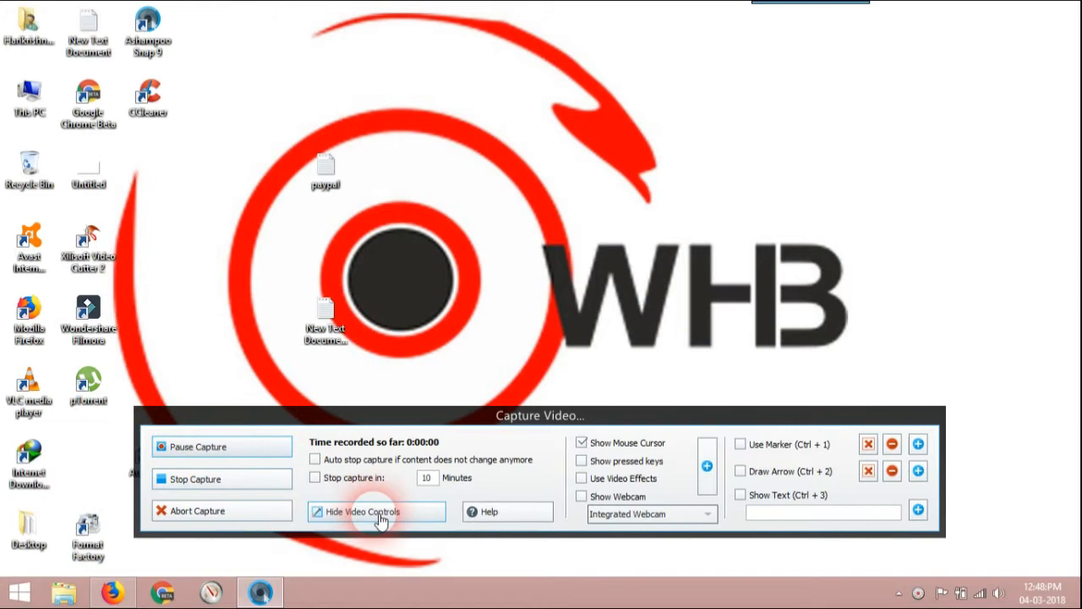
- Launch Firefox from the taskbar
{"action": "left_click", "coordinate": [377, 511]}
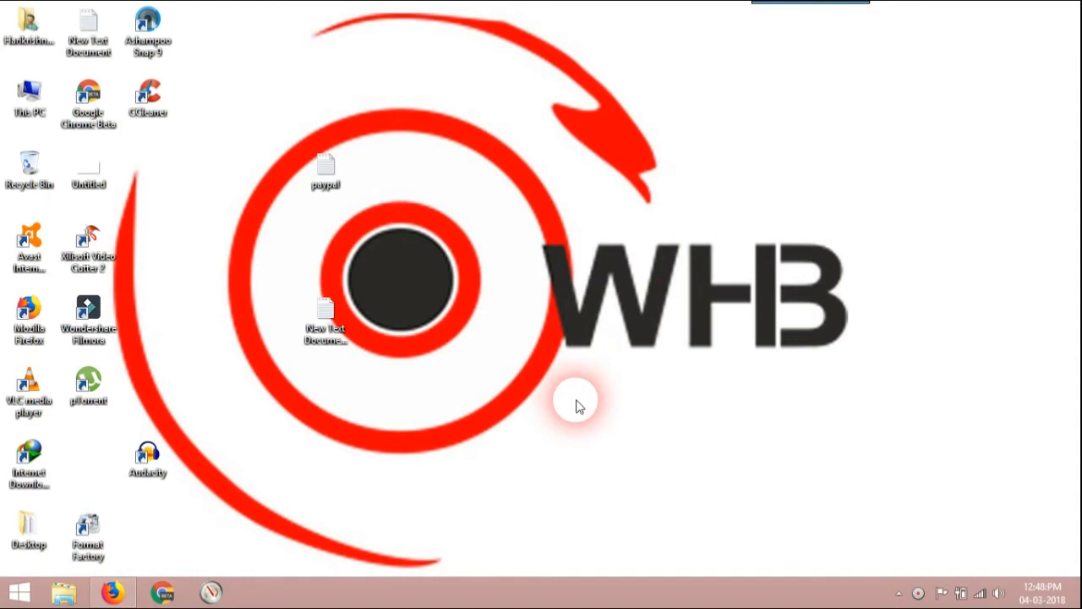
{"action": "mouse_move", "coordinate": [63, 591]}
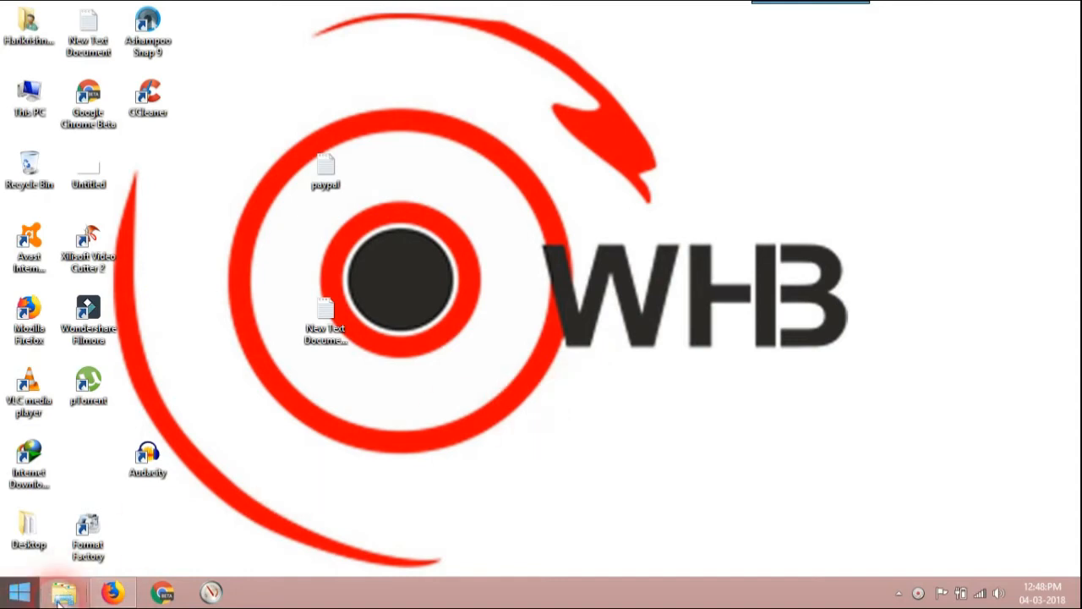
{"action": "left_click", "coordinate": [112, 592]}
{"action": "type", "text": "animeshow.tv/"}
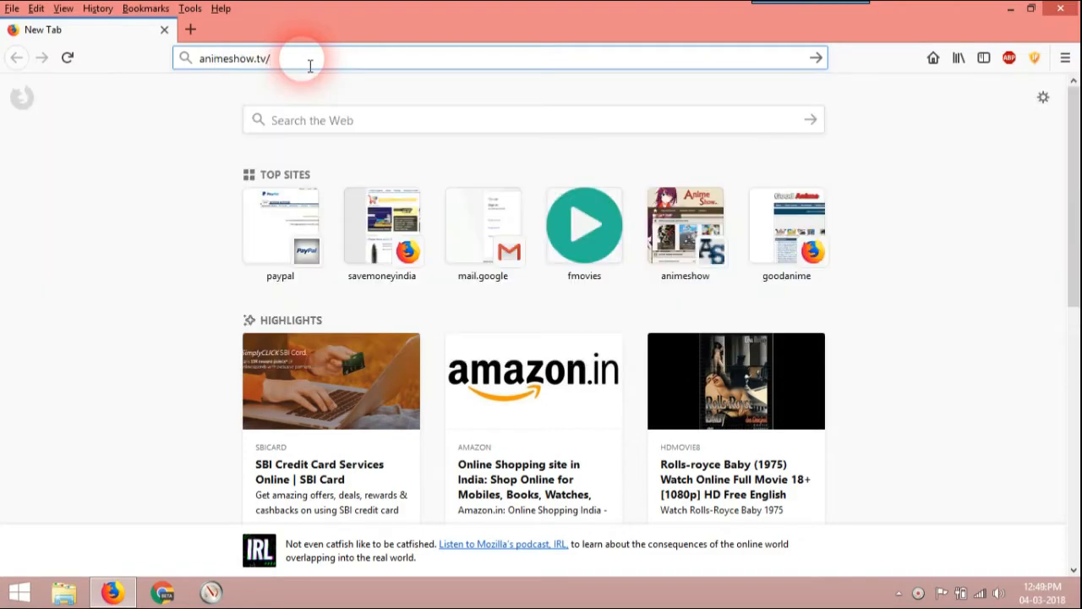
- Load animeshow.tv and scroll down its latest episodes list
{"action": "key", "text": "Return"}
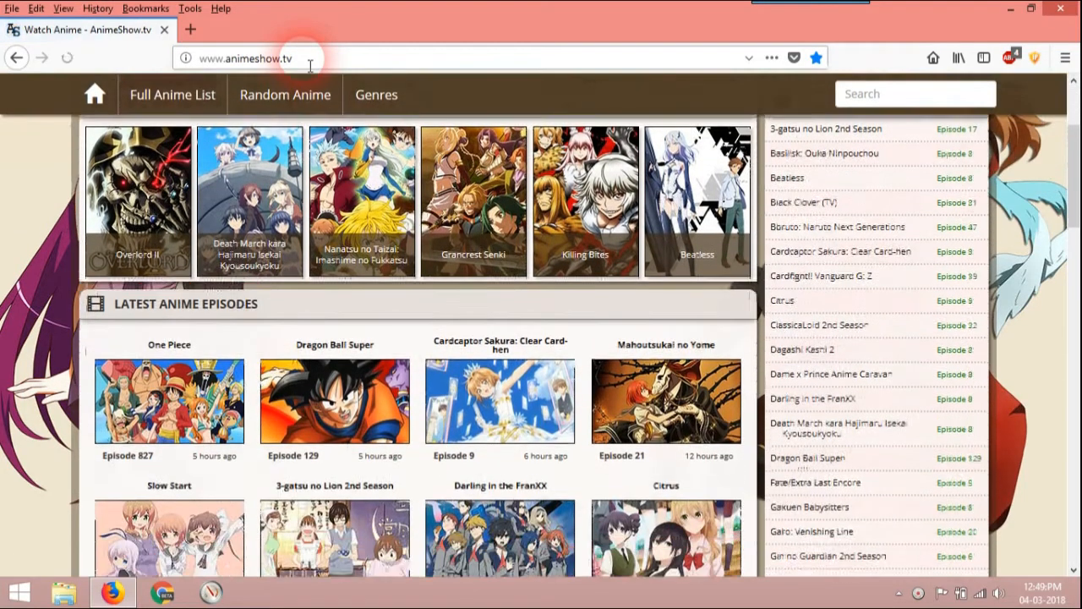
{"action": "scroll", "scroll_direction": "down", "scroll_amount": 3}
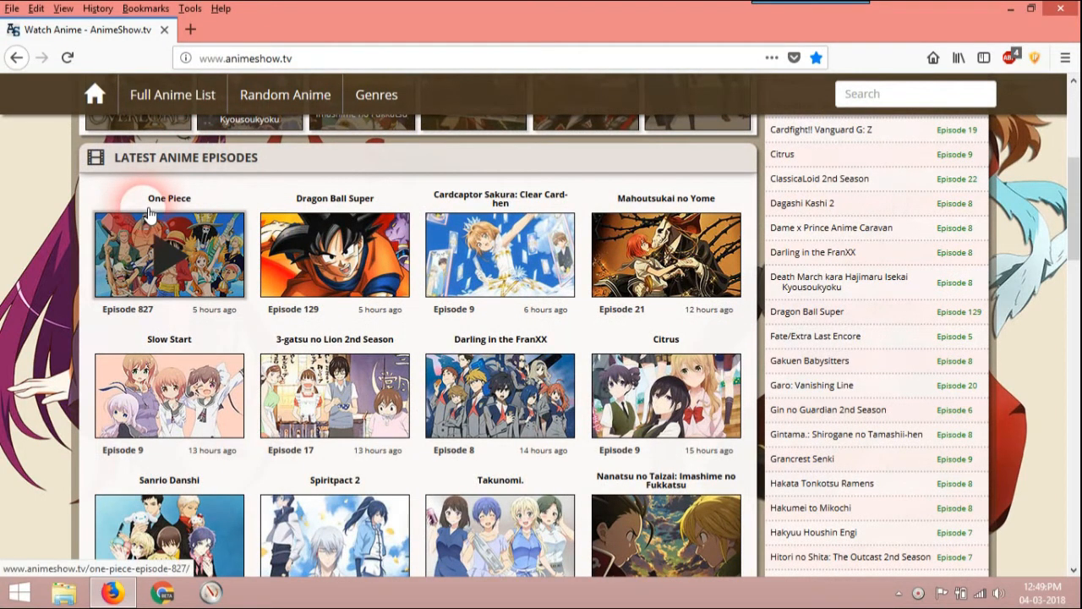
{"action": "mouse_move", "coordinate": [343, 245]}
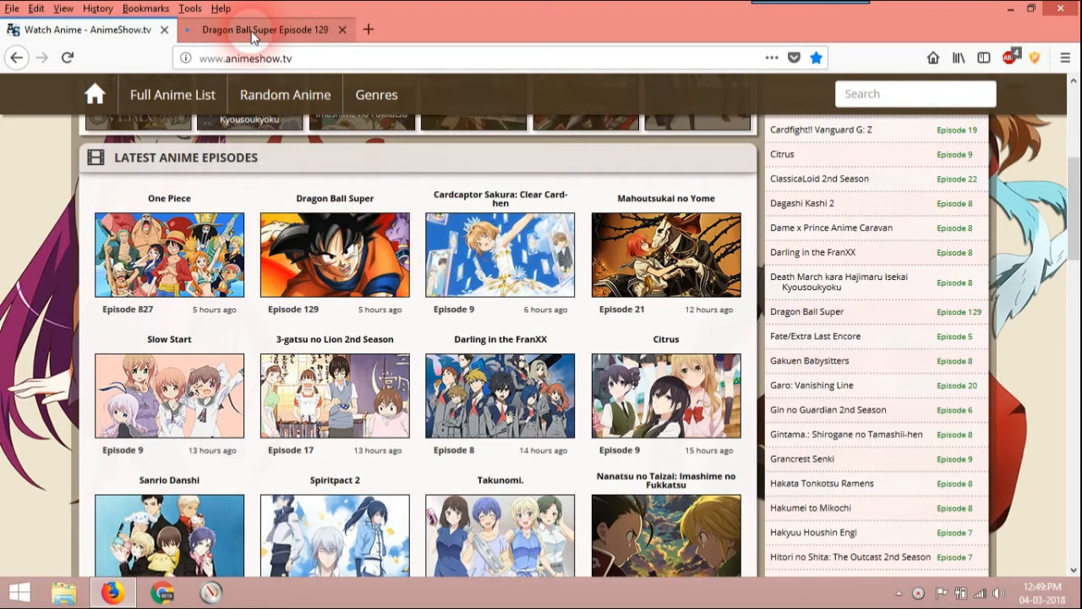
- Start the Dragon Ball Super Episode 129 video and open its mp4upload file page
{"action": "left_click", "coordinate": [265, 28]}
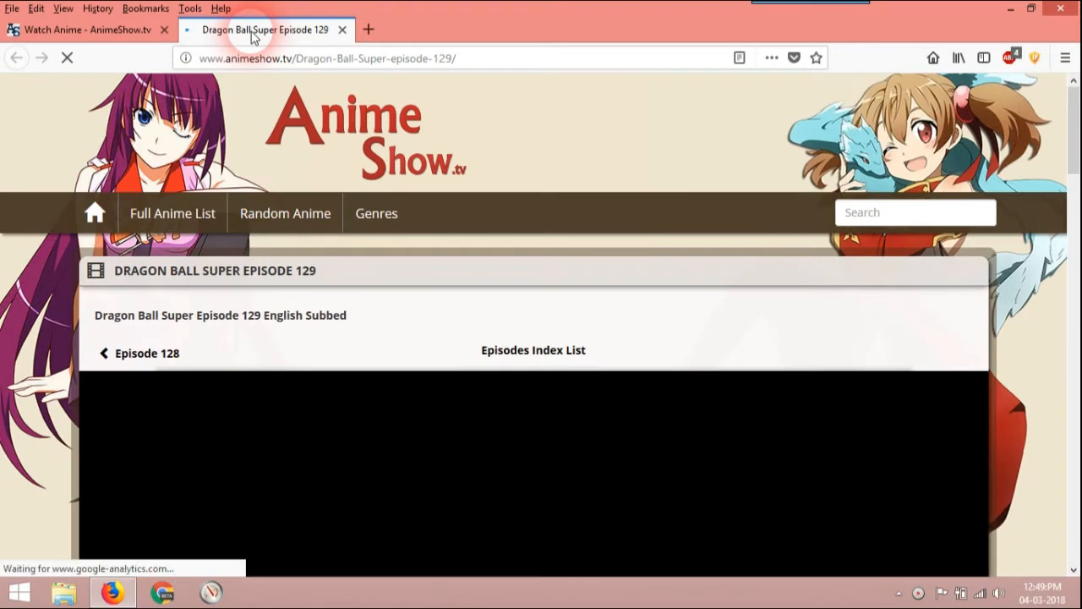
{"action": "scroll", "scroll_direction": "down", "scroll_amount": 3}
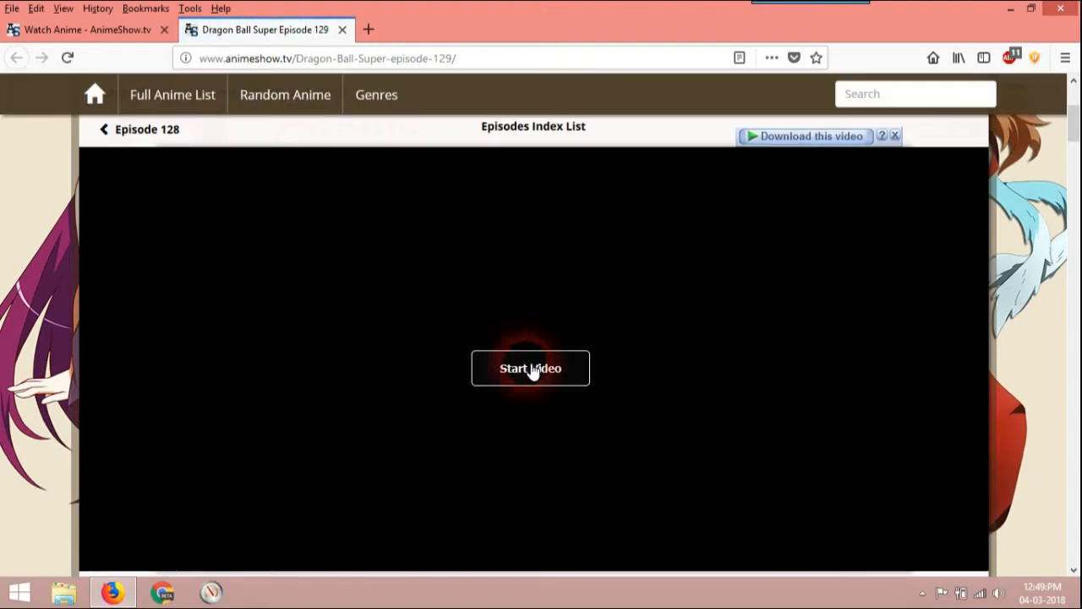
{"action": "left_click", "coordinate": [530, 368]}
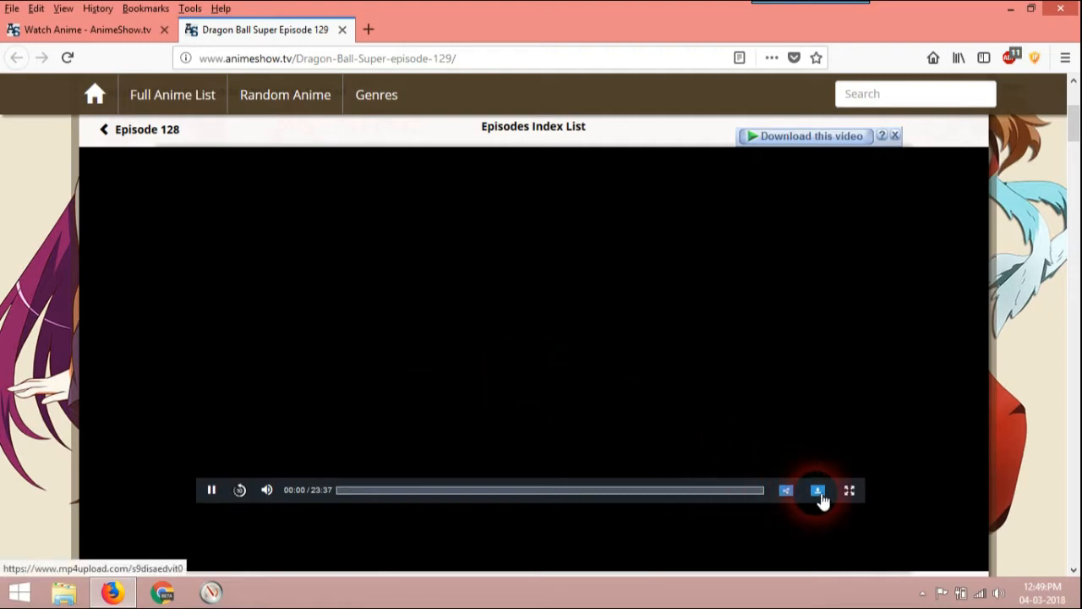
{"action": "left_click", "coordinate": [817, 490]}
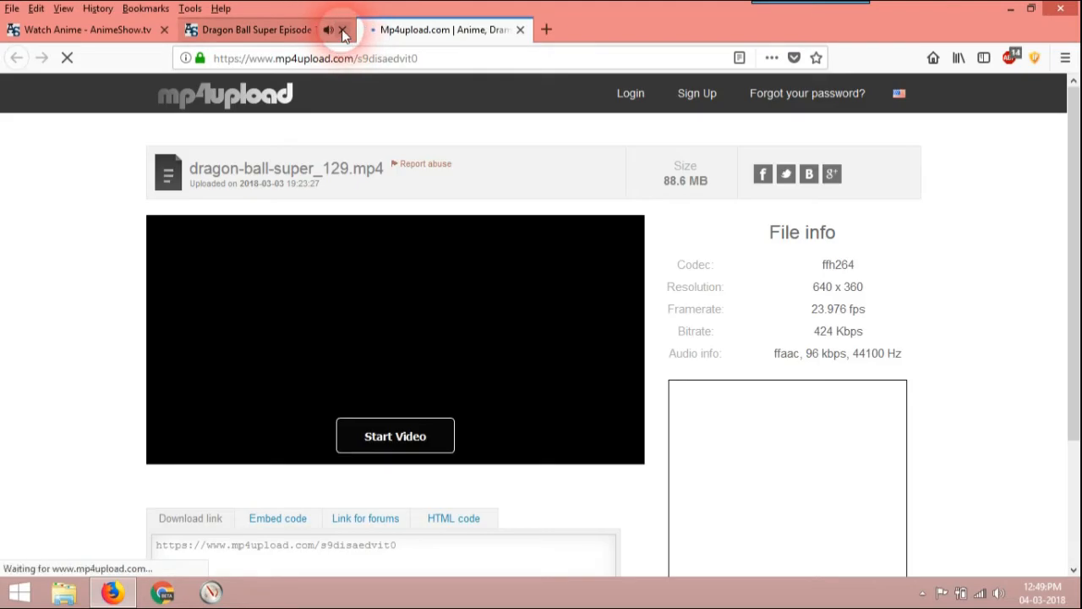
- Close the AnimeShow episode tab and scroll mp4upload to the Download button
{"action": "left_click", "coordinate": [343, 30]}
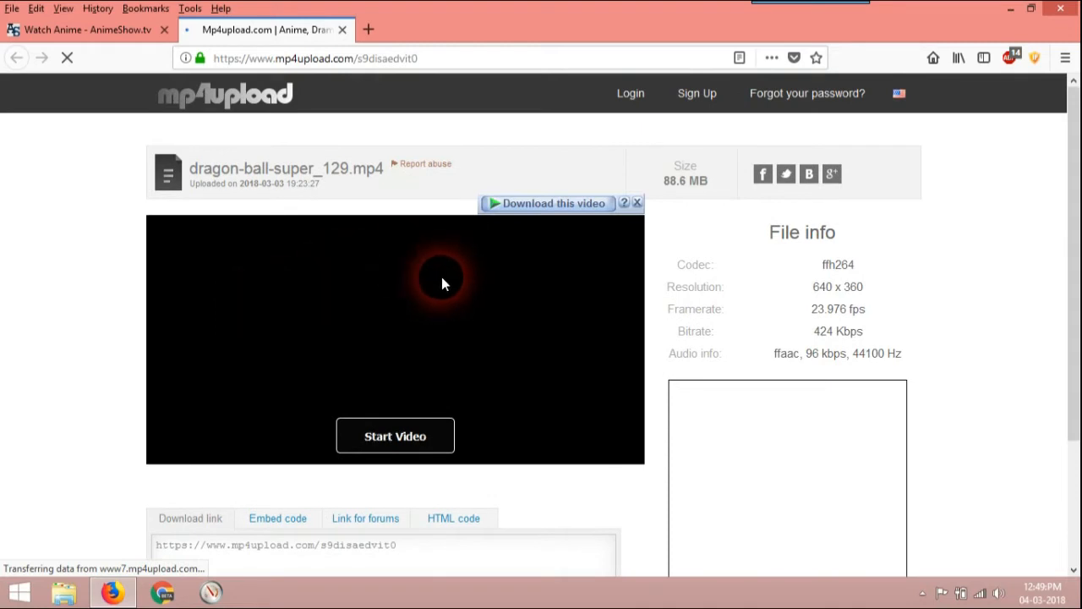
{"action": "mouse_move", "coordinate": [566, 211]}
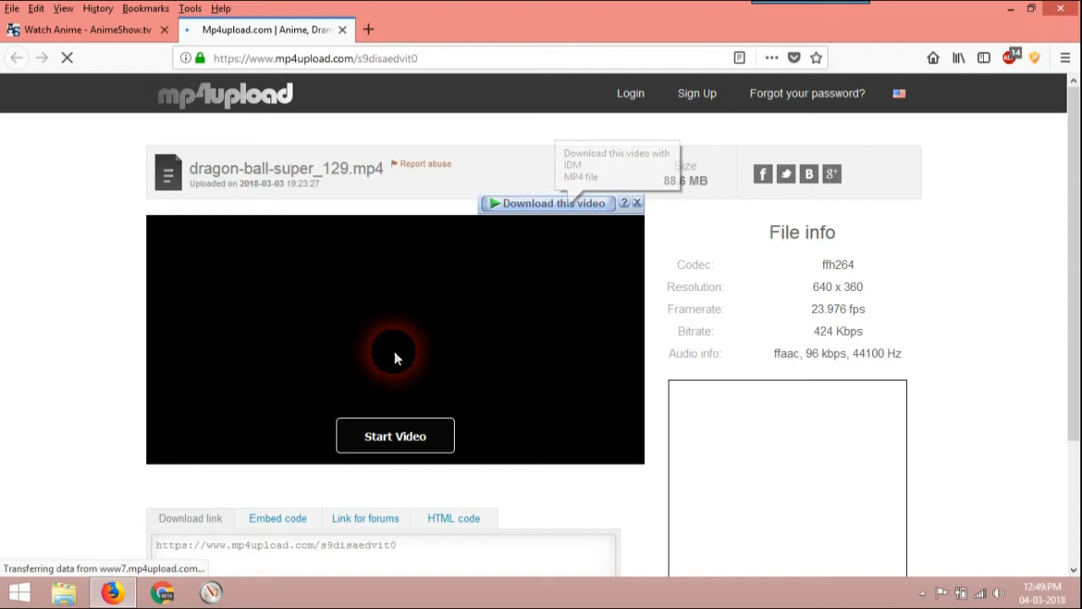
{"action": "mouse_move", "coordinate": [548, 203]}
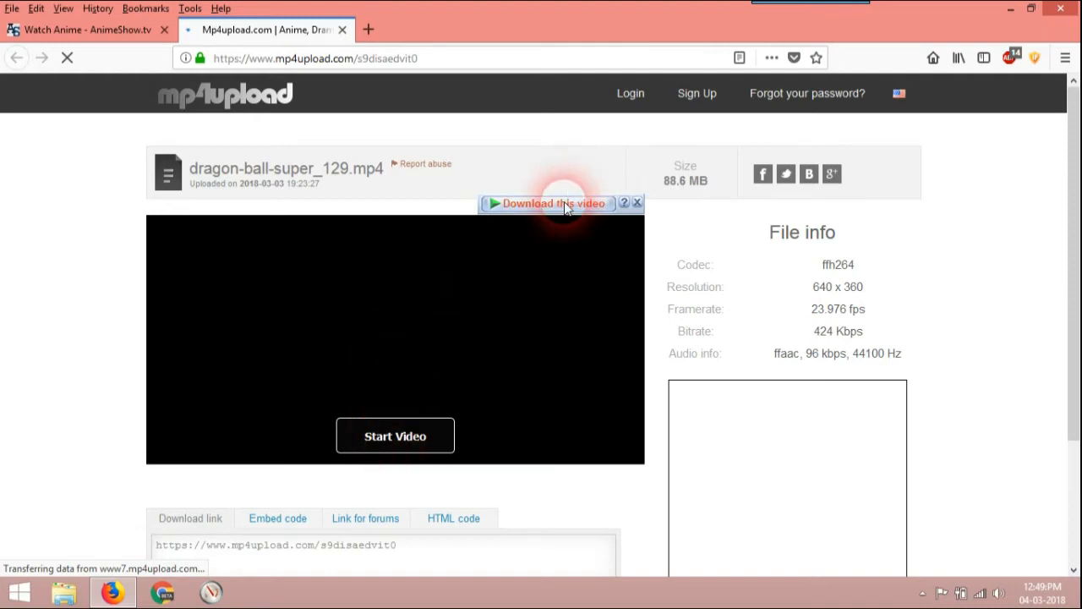
{"action": "scroll", "scroll_direction": "down", "scroll_amount": 3}
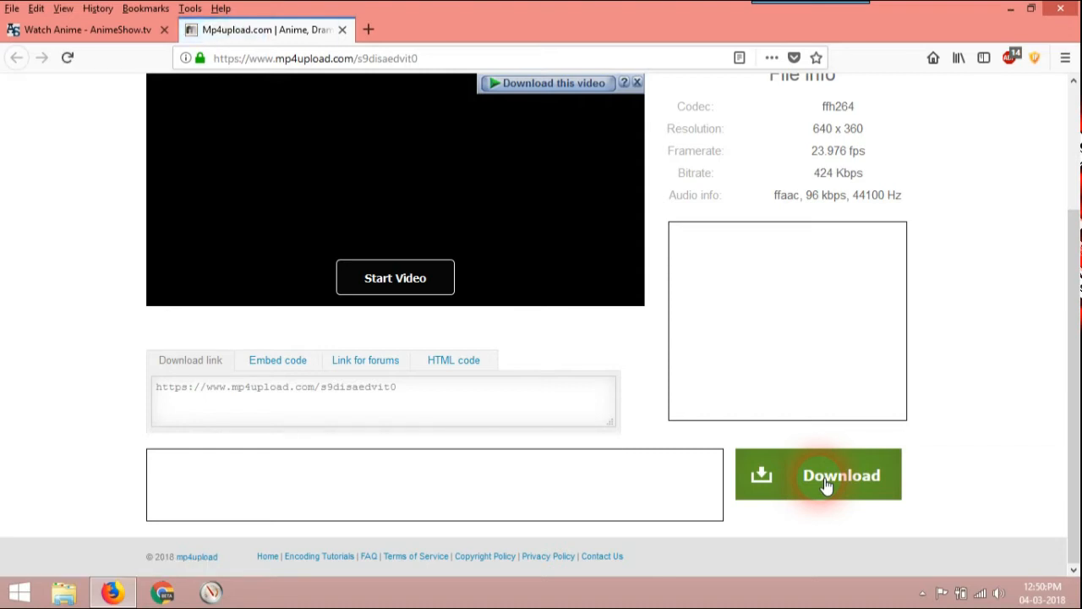
{"action": "left_click", "coordinate": [817, 475]}
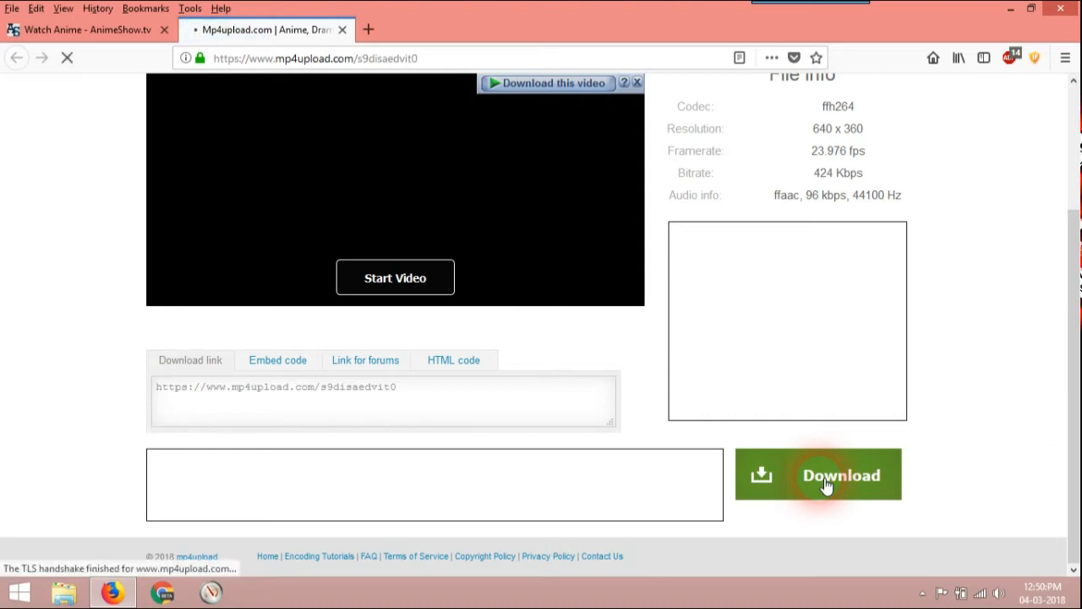
{"action": "left_click", "coordinate": [819, 474]}
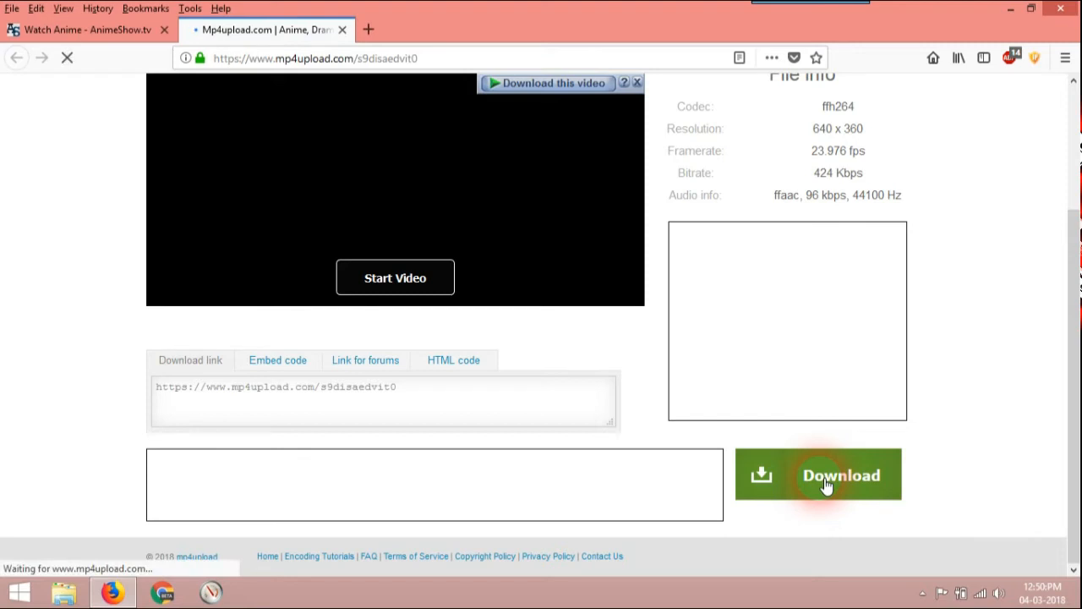
{"action": "left_click", "coordinate": [841, 474]}
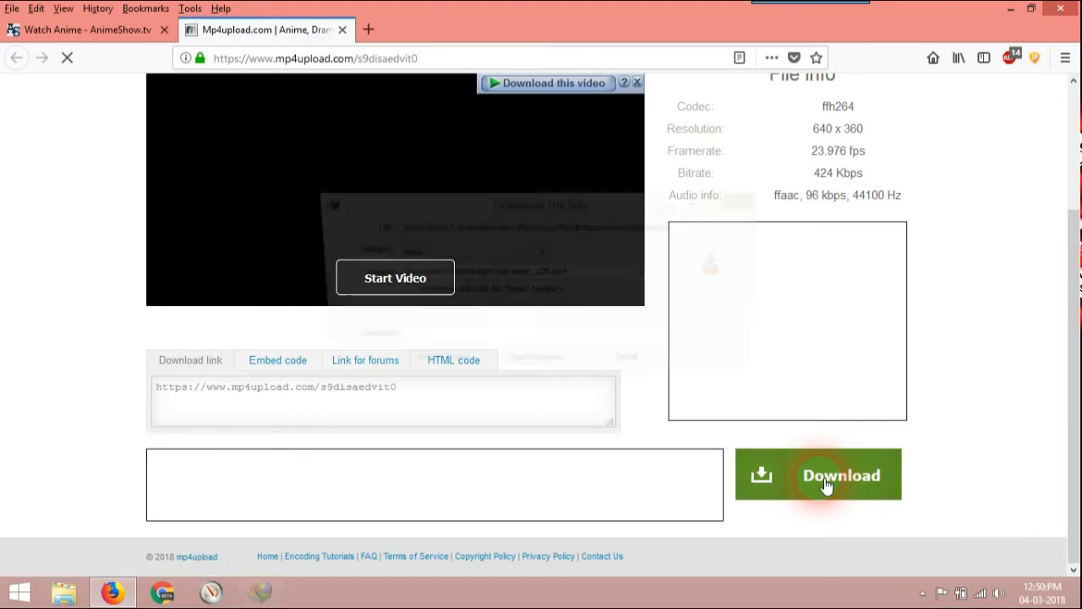
{"action": "left_click", "coordinate": [819, 474]}
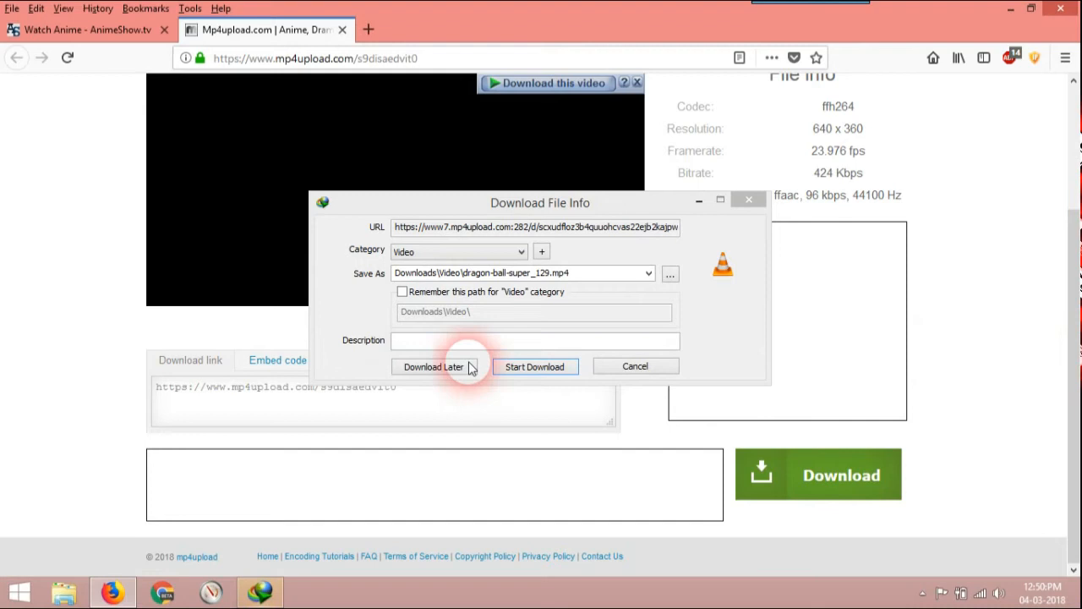
{"action": "mouse_move", "coordinate": [662, 332]}
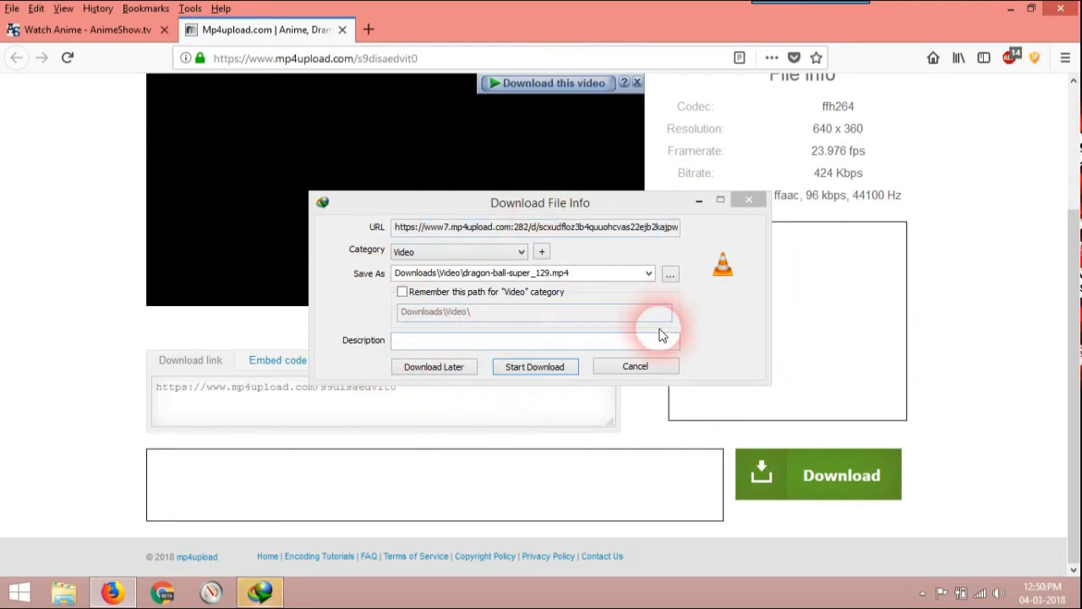
{"action": "mouse_move", "coordinate": [729, 280]}
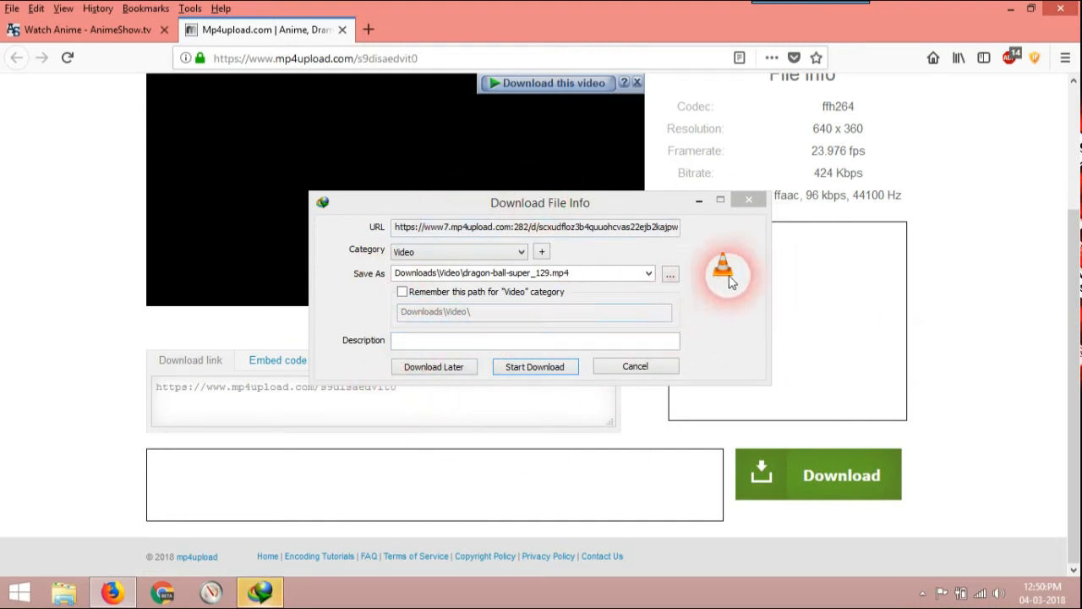
{"action": "mouse_move", "coordinate": [718, 290]}
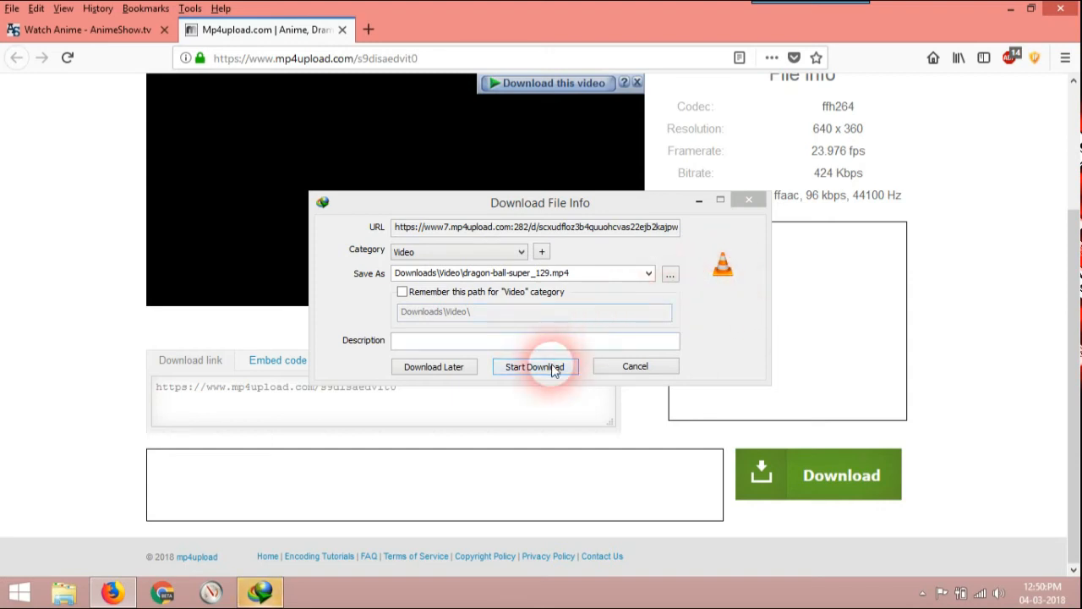
{"action": "left_click", "coordinate": [534, 366]}
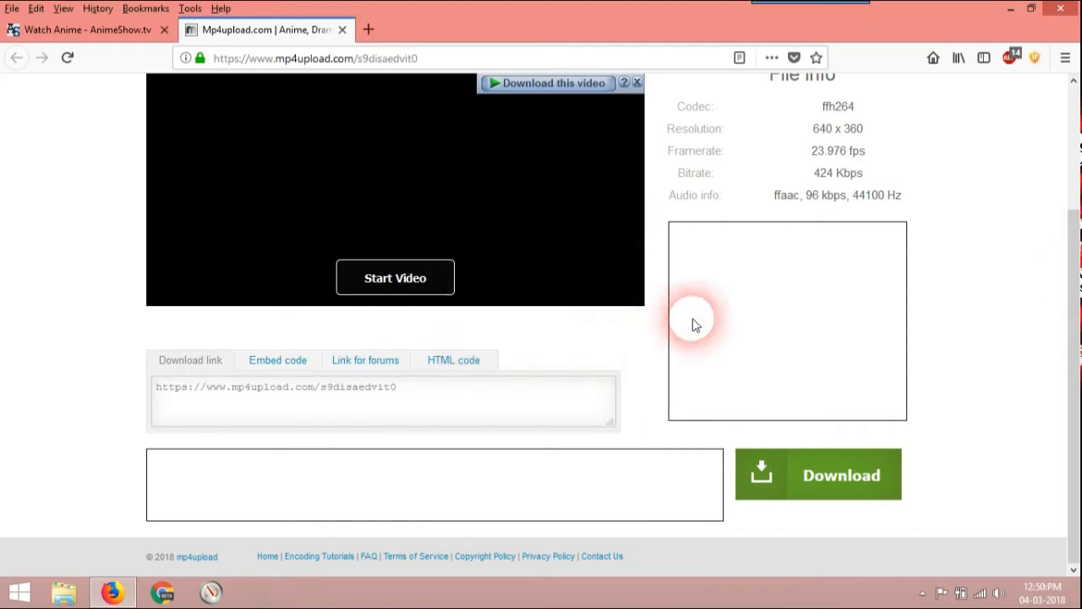
- Play the video and send it to IDM, starting the 88.64 MB download
{"action": "scroll", "scroll_direction": "up", "scroll_amount": 3}
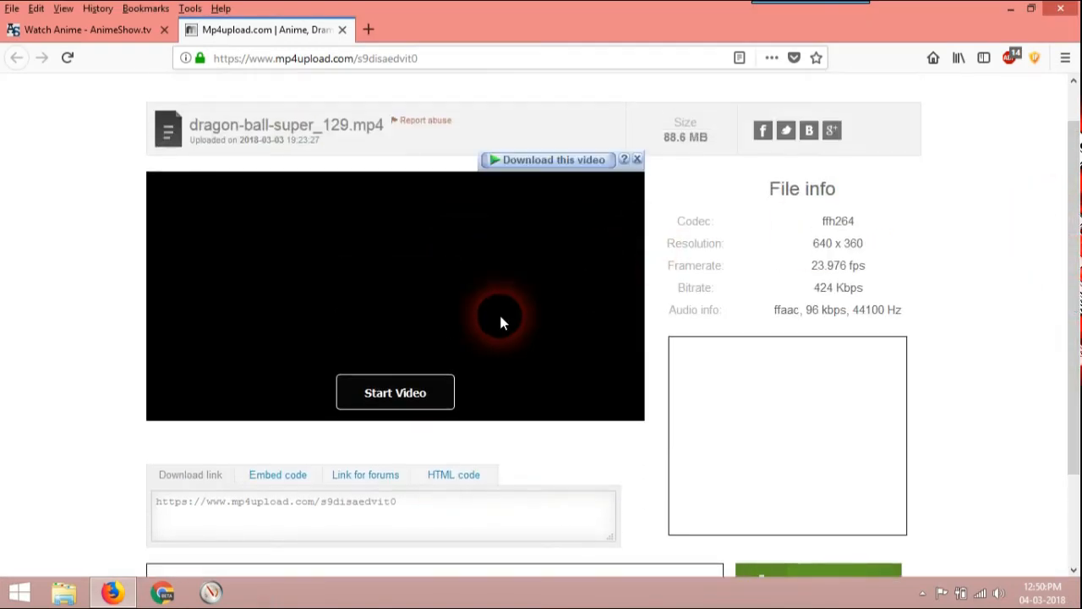
{"action": "left_click", "coordinate": [394, 391]}
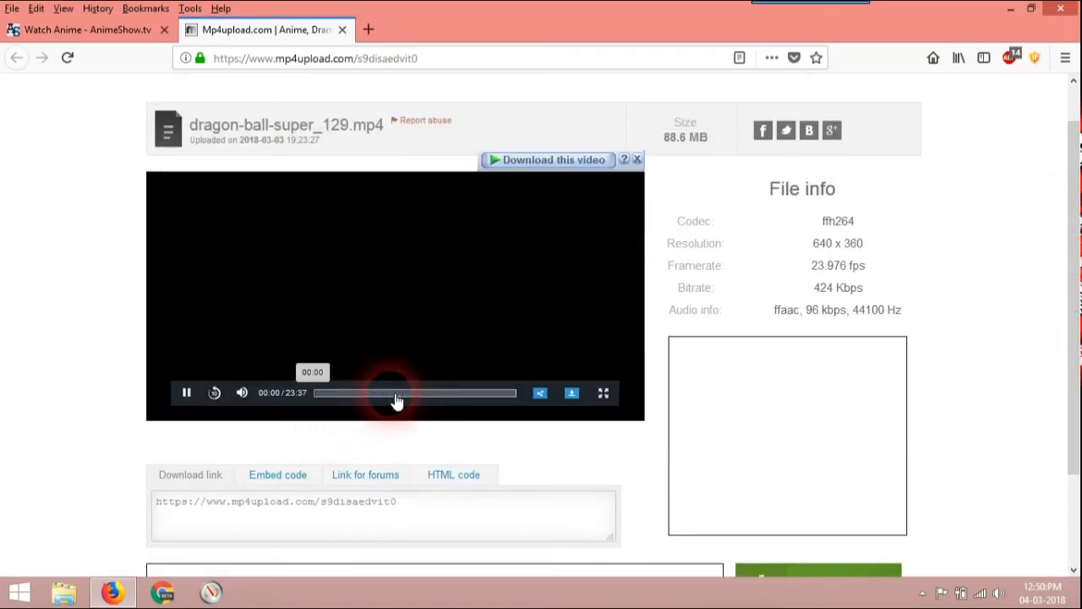
{"action": "left_click", "coordinate": [547, 160]}
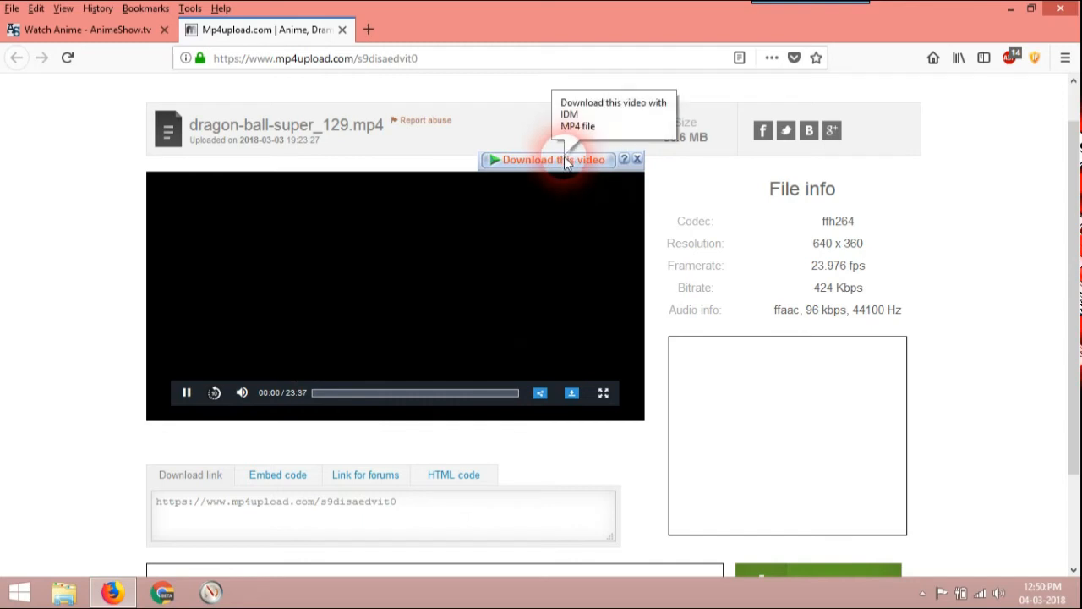
{"action": "left_click", "coordinate": [547, 160]}
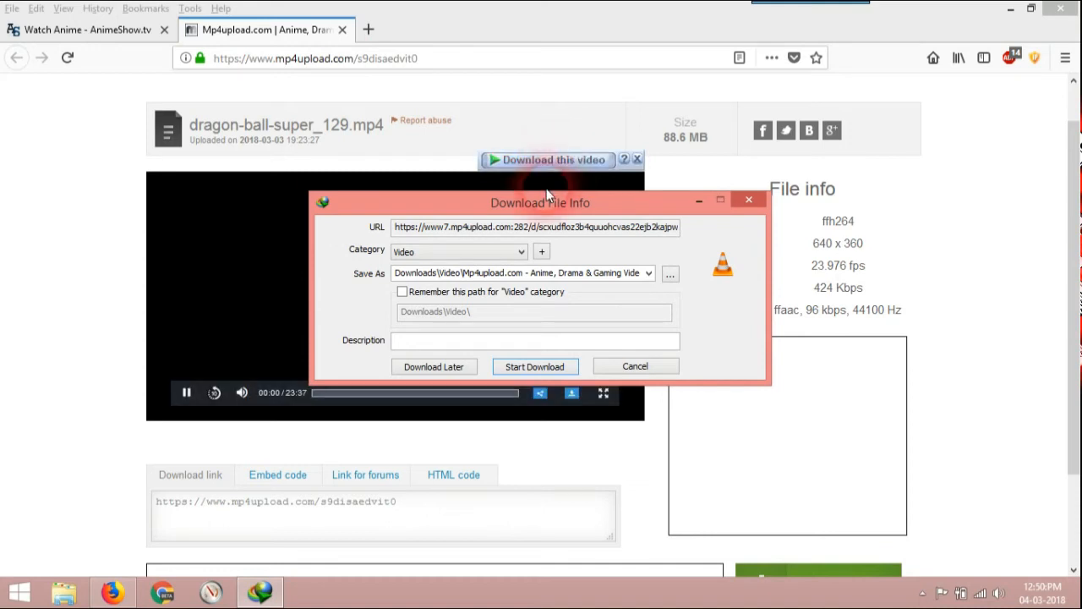
{"action": "left_click_drag", "start_coordinate": [540, 202], "coordinate": [602, 176]}
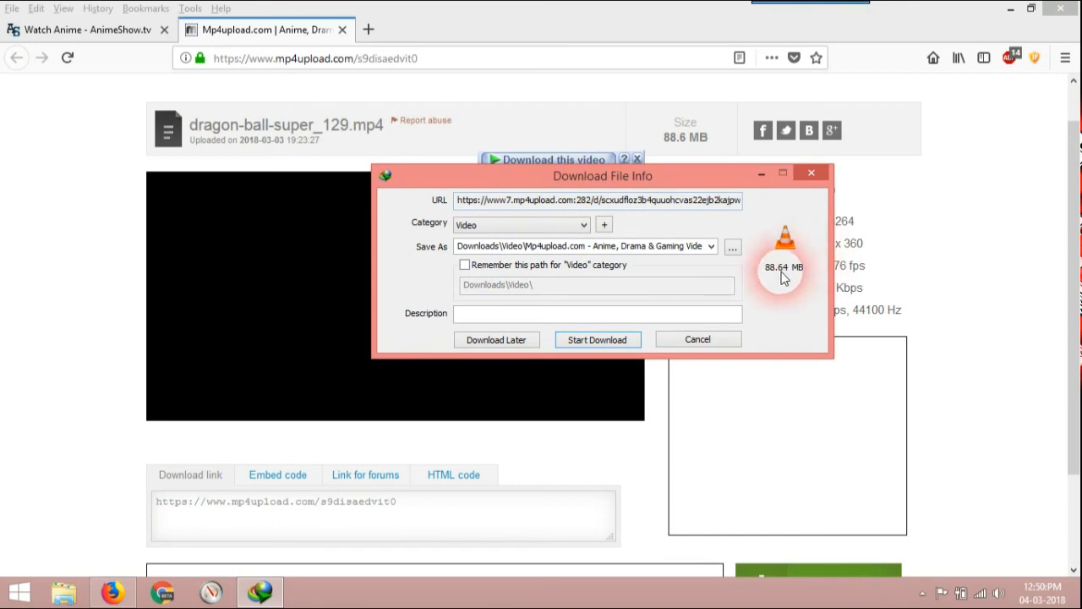
{"action": "mouse_move", "coordinate": [804, 279]}
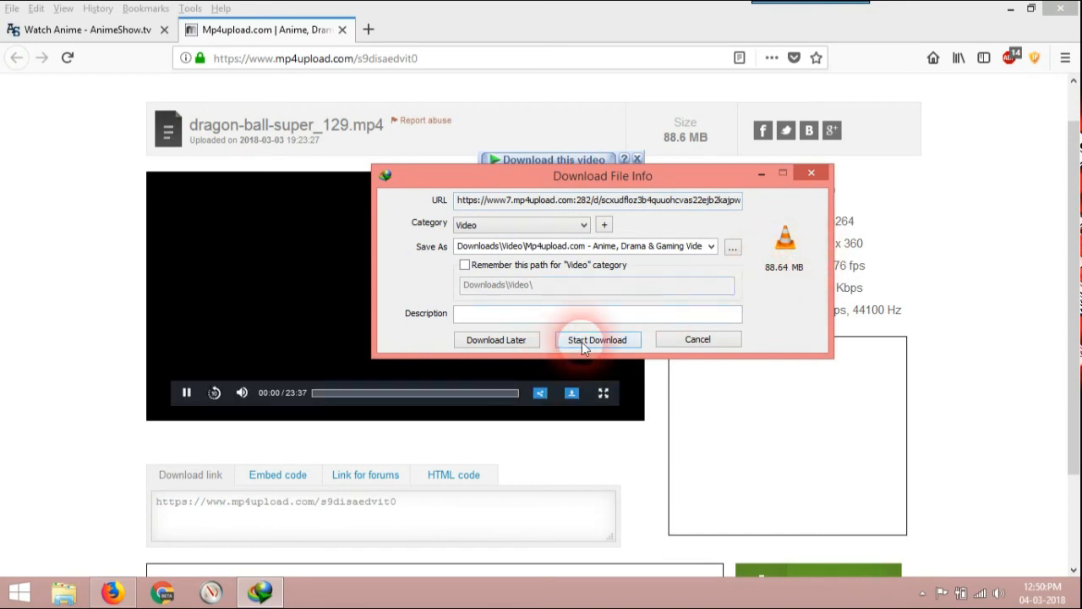
{"action": "left_click", "coordinate": [598, 339]}
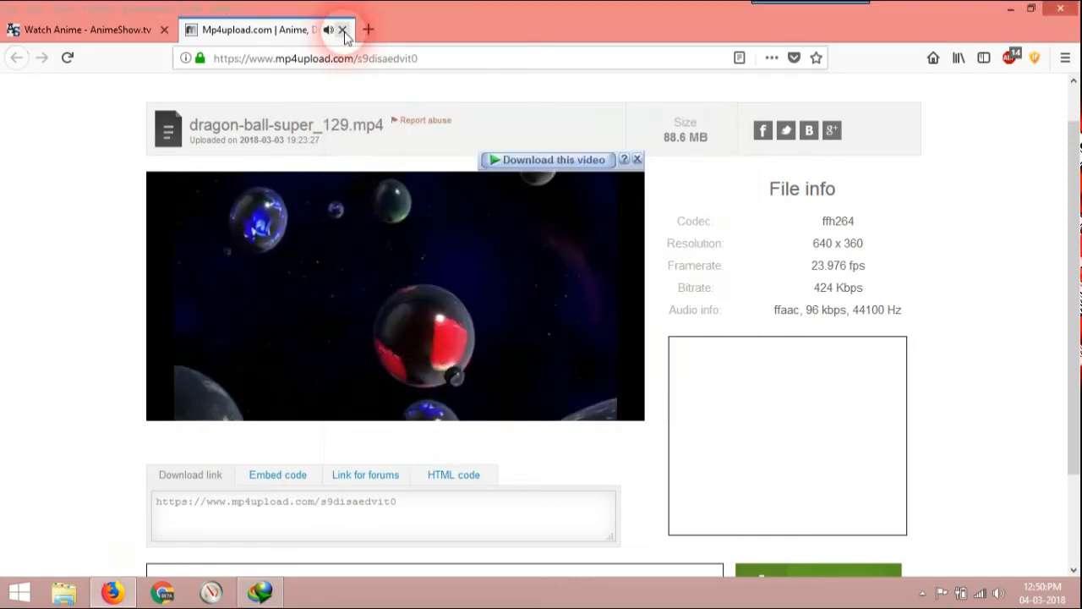
- Close the mp4upload tab, leaving IDM's download progress window open
{"action": "left_click", "coordinate": [343, 30]}
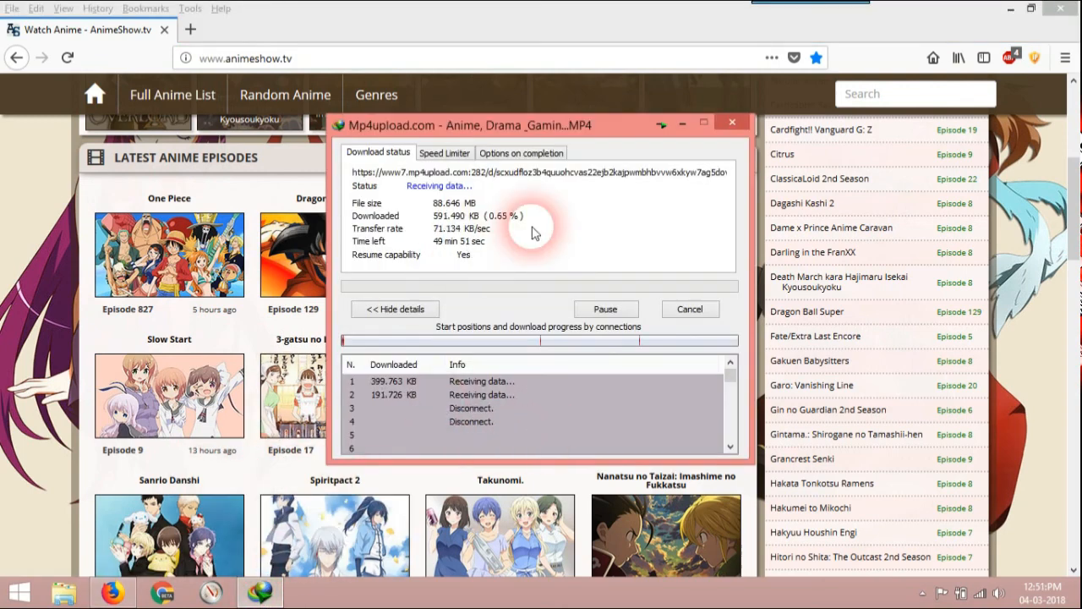
{"action": "mouse_move", "coordinate": [579, 303]}
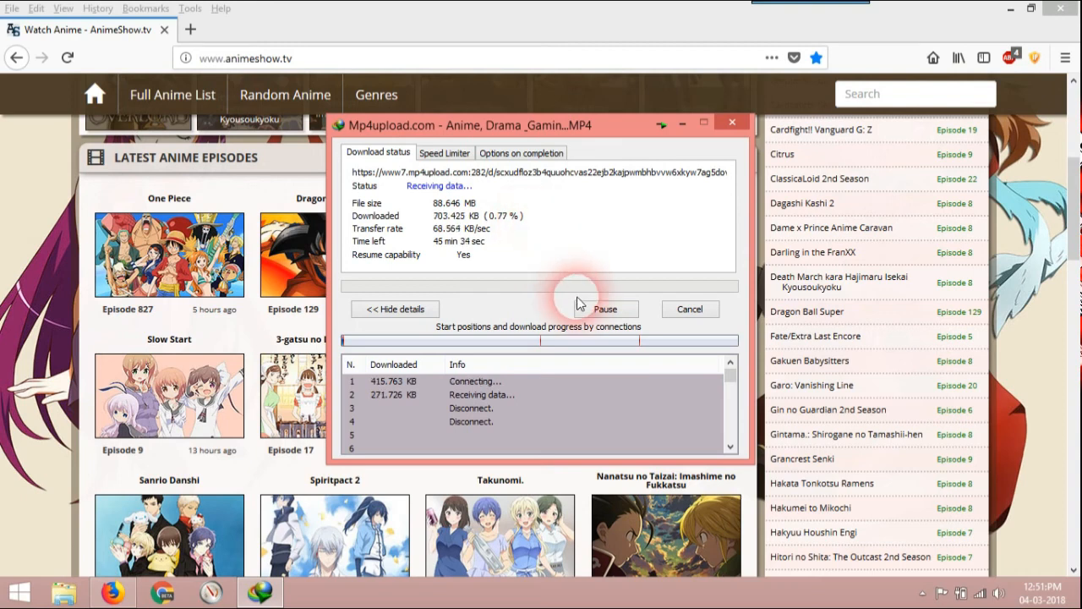